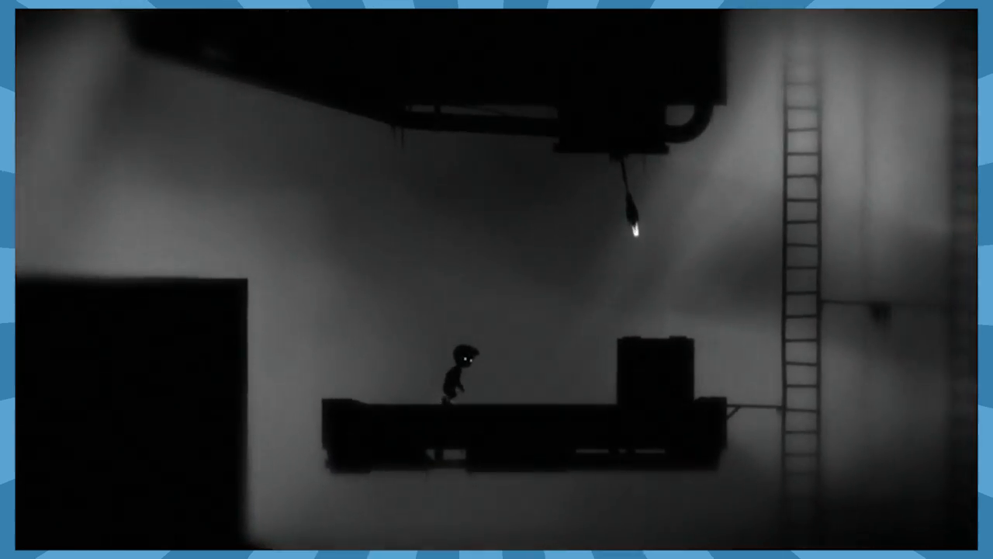
Walk the boy right across the platform past the crate to the tall ladder.
{"action": "key", "text": "Right"}
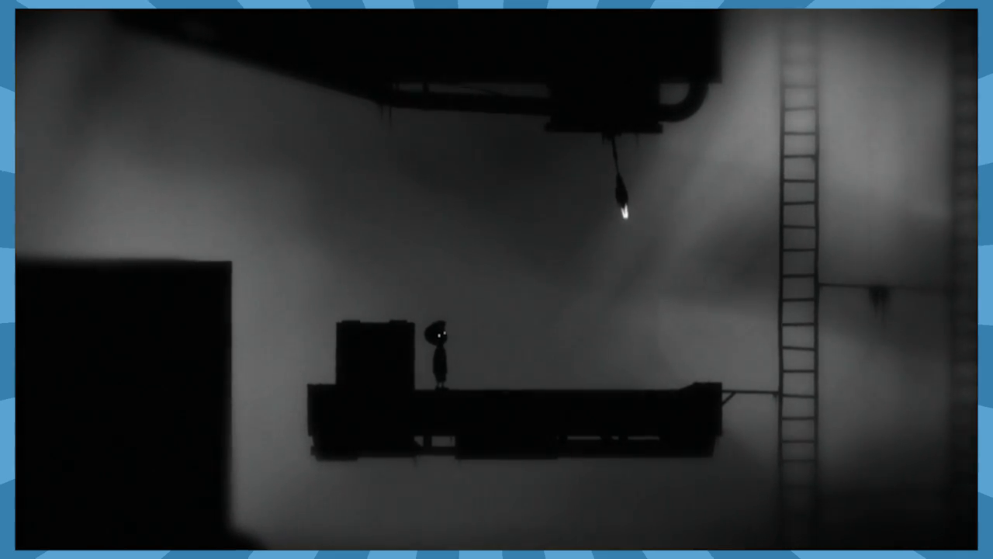
{"action": "key", "text": "right"}
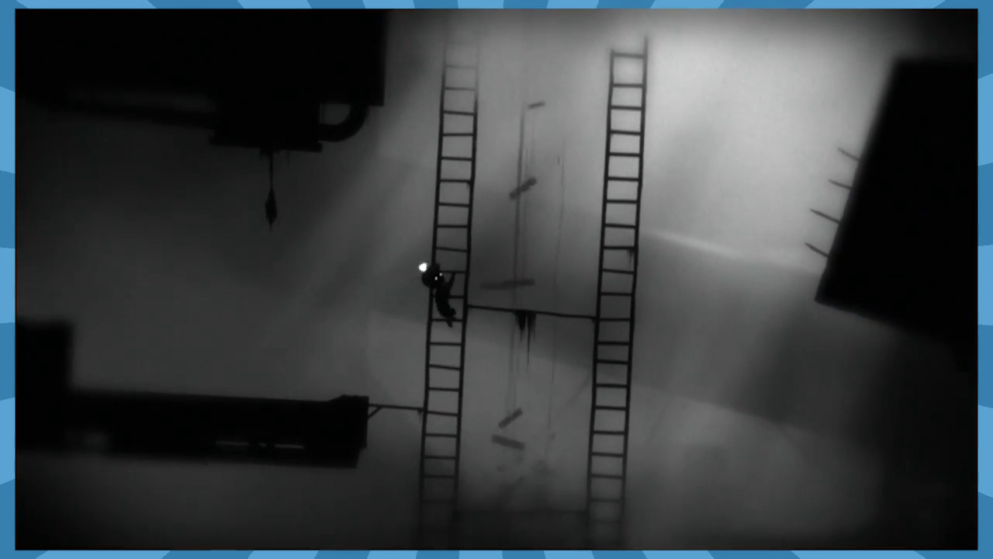
Climb the left ladder to the top and walk right along the upper ledge toward the second ladder.
{"action": "key", "text": "Up"}
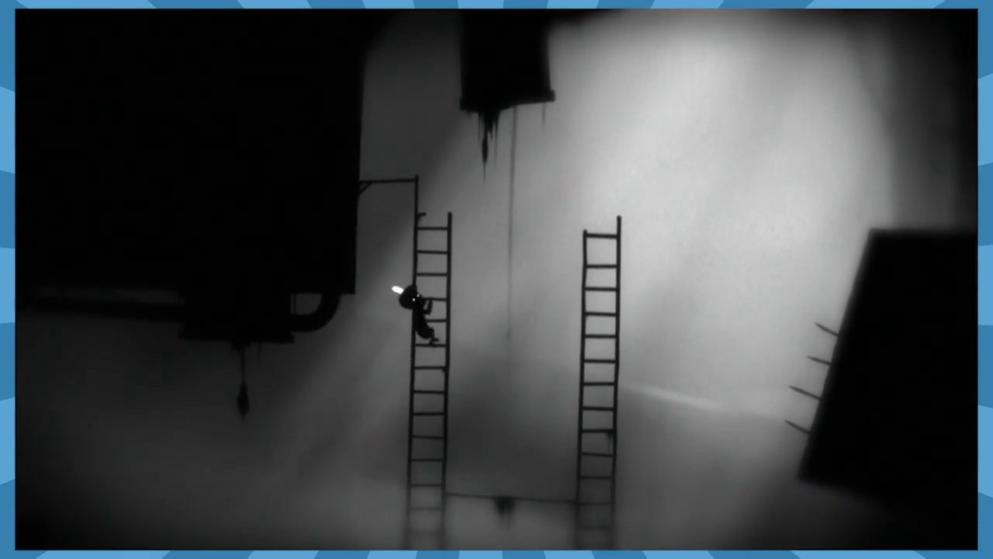
{"action": "key", "text": "Up"}
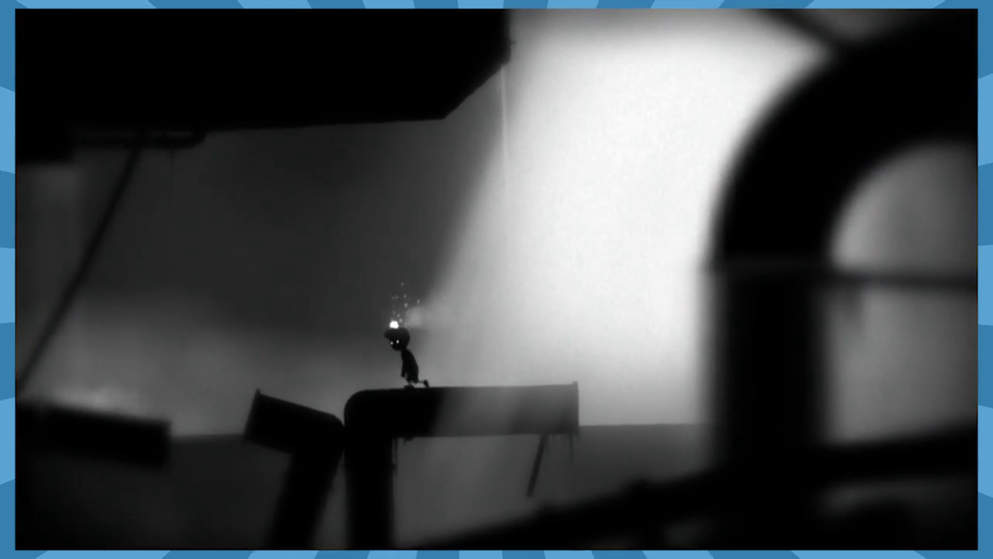
{"action": "key", "text": "Right"}
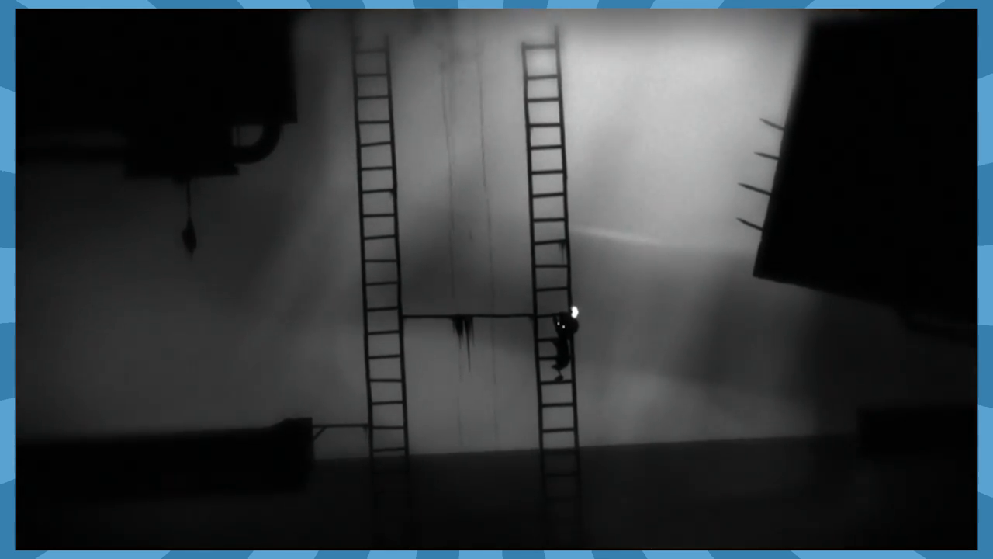
Climb the right-hand ladder upward, staying ahead of the rising water.
{"action": "key", "text": "down"}
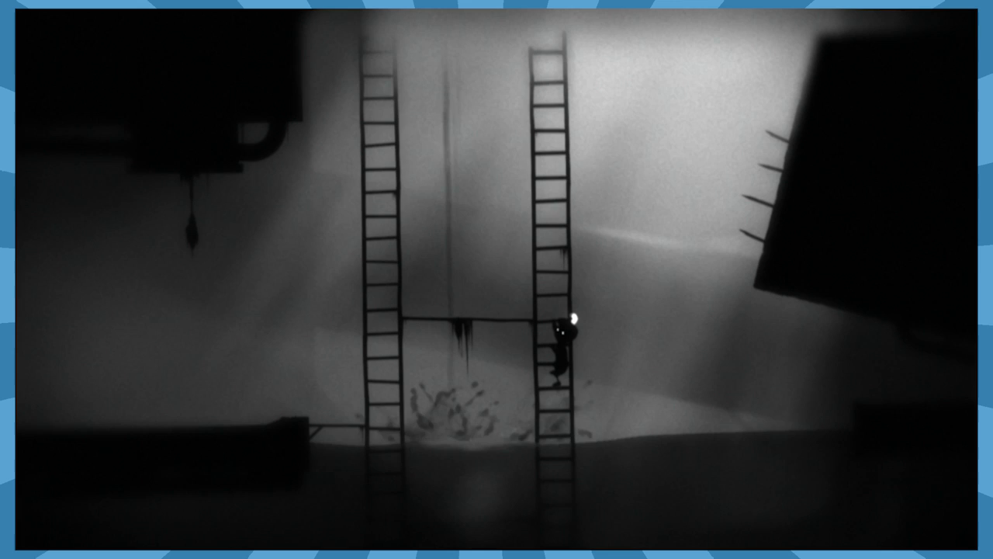
{"action": "key", "text": "Up"}
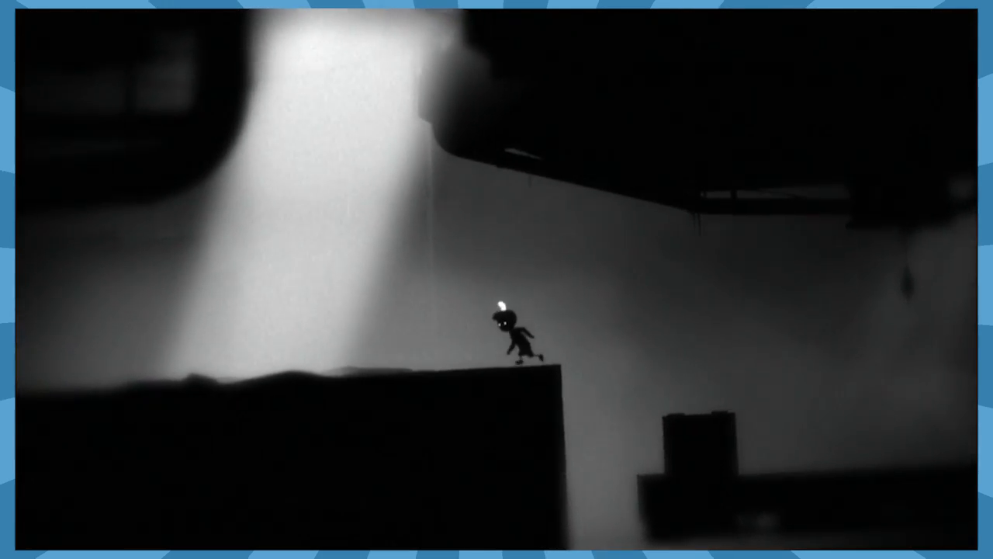
Run the boy right along the upper ledge and through the shaft of light.
{"action": "key", "text": "Right"}
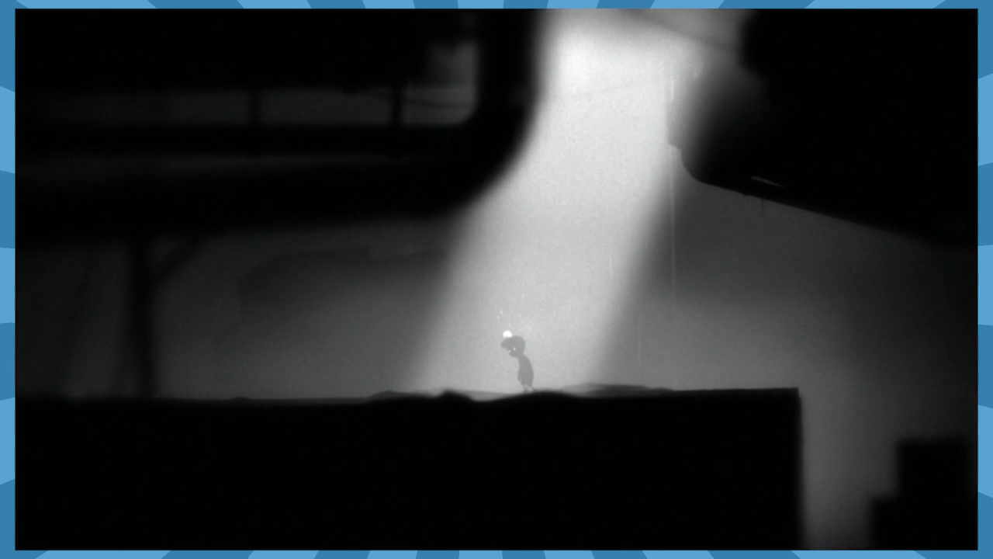
{"action": "key", "text": "Right"}
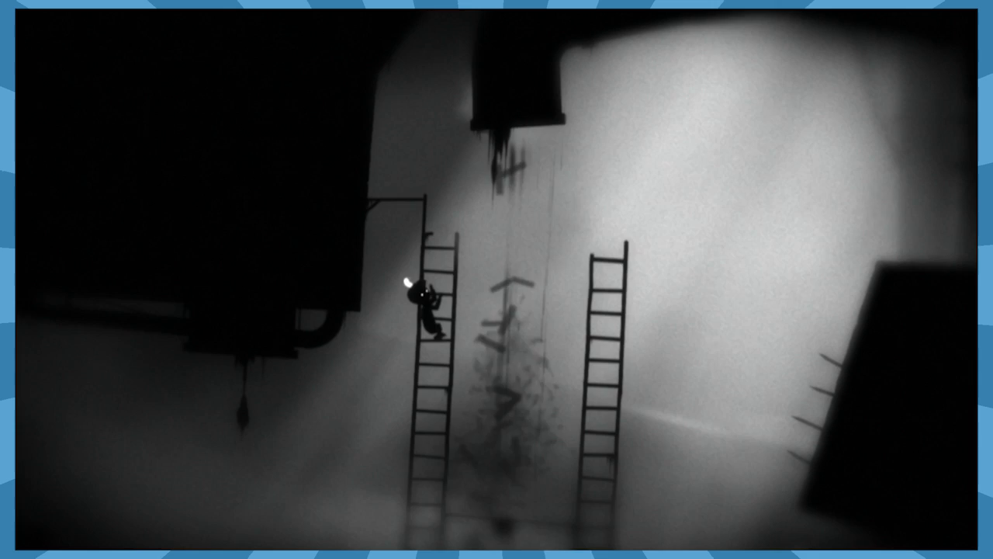
Climb the left then right ladder and walk to the edge of the sloping platform.
{"action": "key", "text": "Down"}
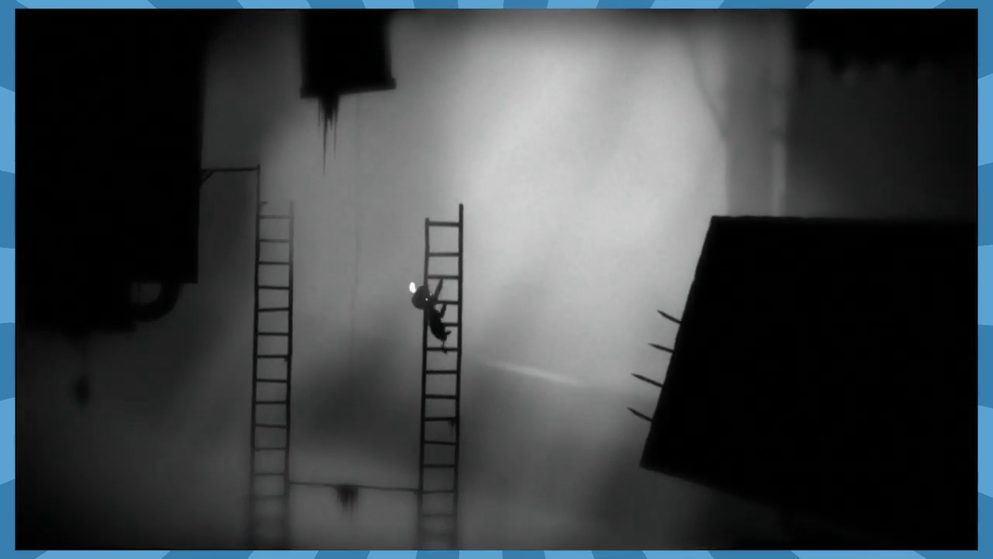
{"action": "key", "text": "Up"}
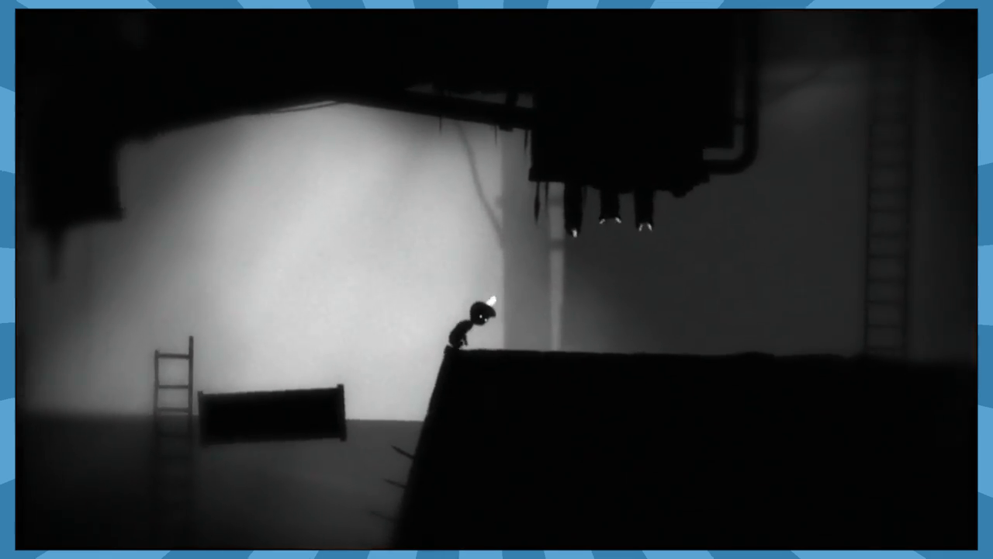
{"action": "key", "text": "Right"}
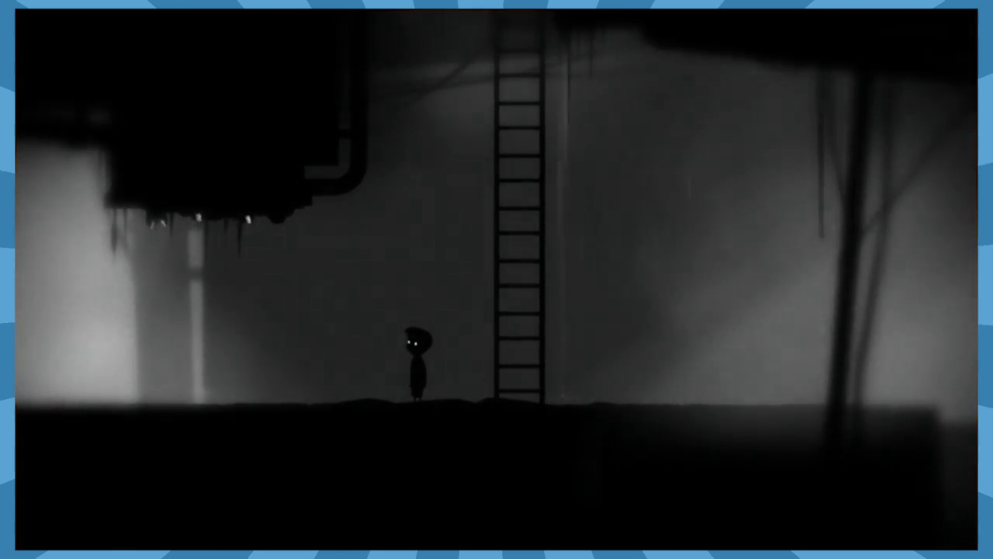
Walk past the tall ladder, run along the dark ledge and jump toward the village rooftops.
{"action": "key", "text": "right"}
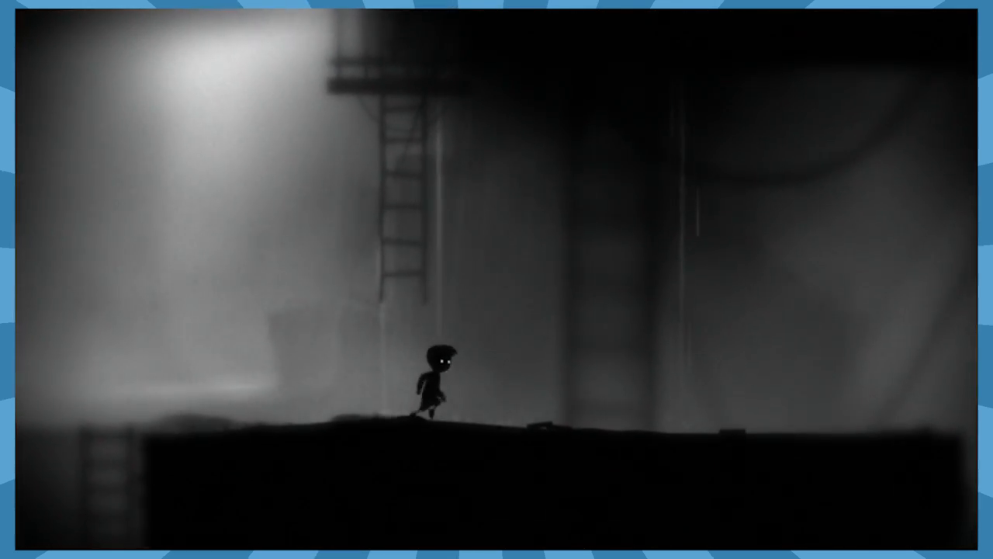
{"action": "key", "text": "Right"}
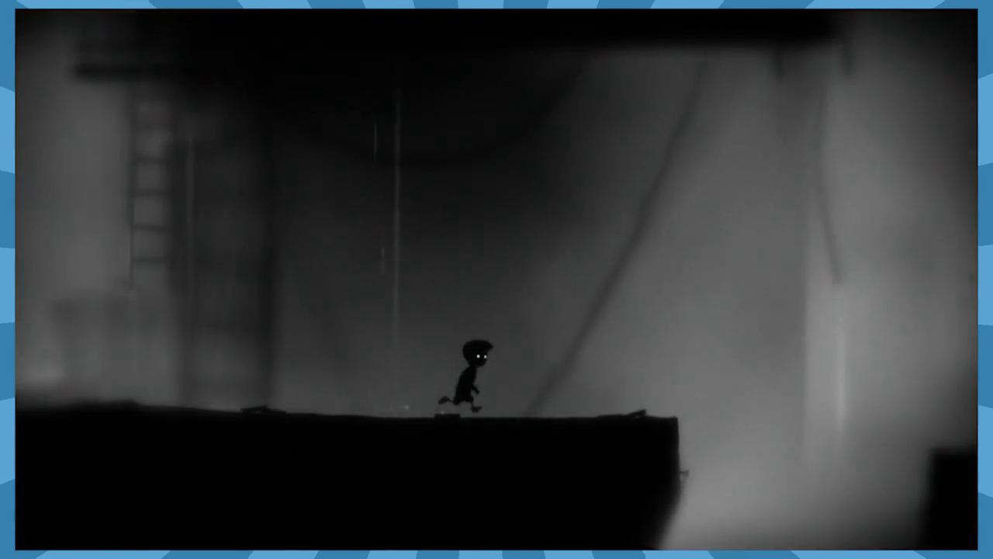
{"action": "key", "text": "space"}
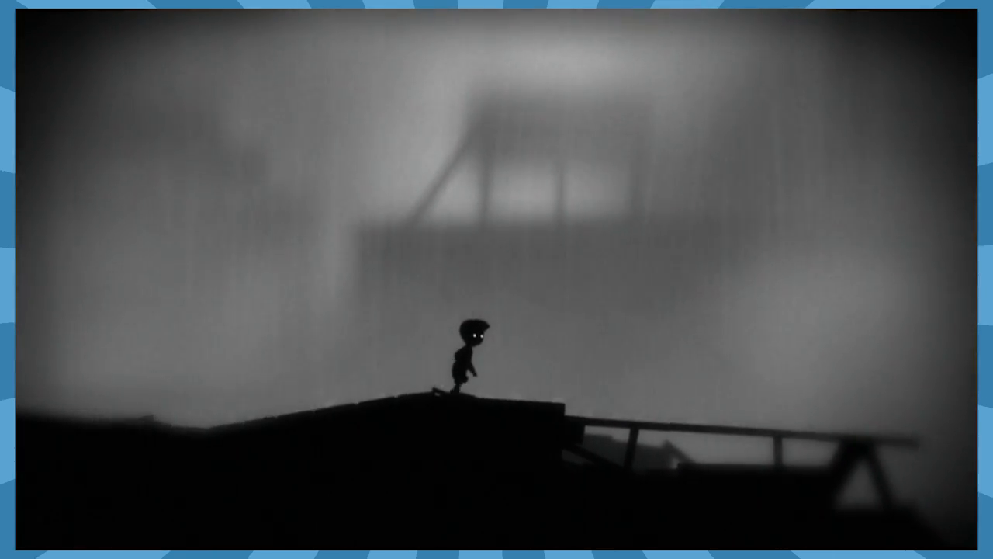
Cross the rooftop and head out along the wooden plank above the chimney.
{"action": "key", "text": "Left"}
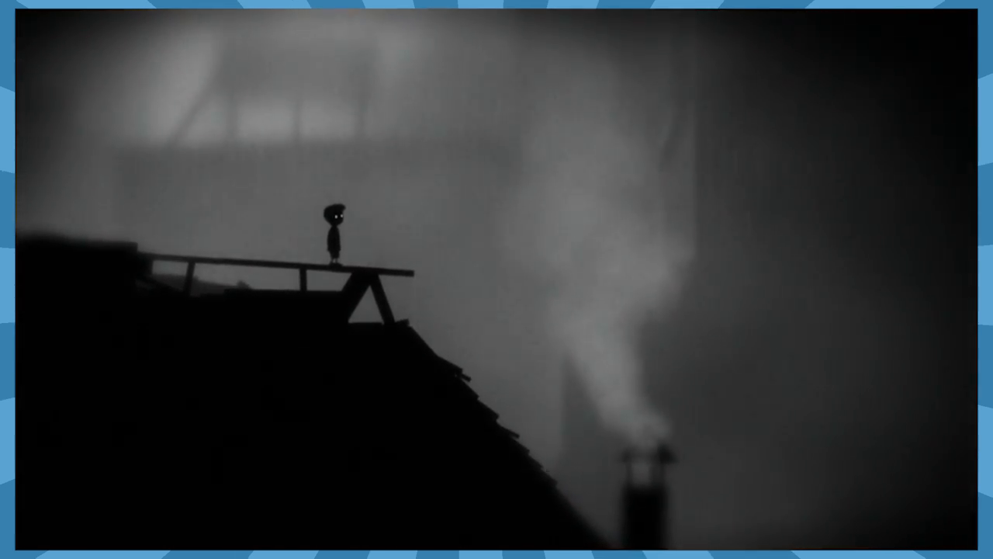
{"action": "key", "text": "space"}
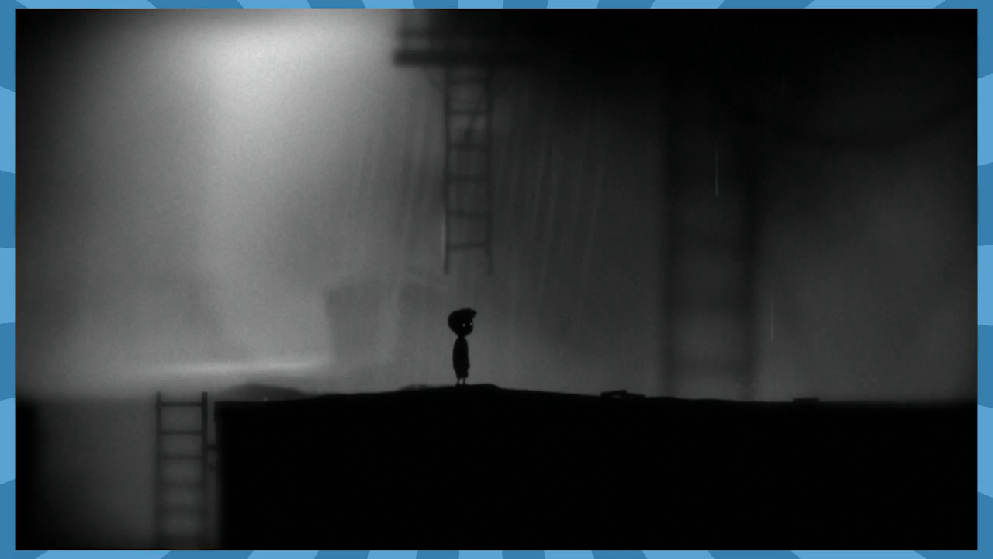
After restarting, walk the ledge again and run back out along the plank.
{"action": "key", "text": "Right"}
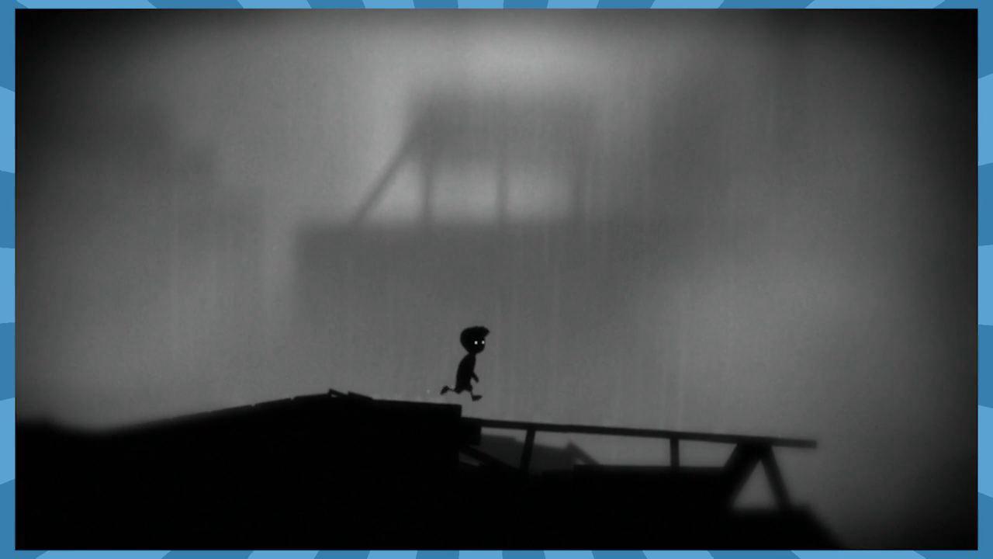
{"action": "key", "text": "Left"}
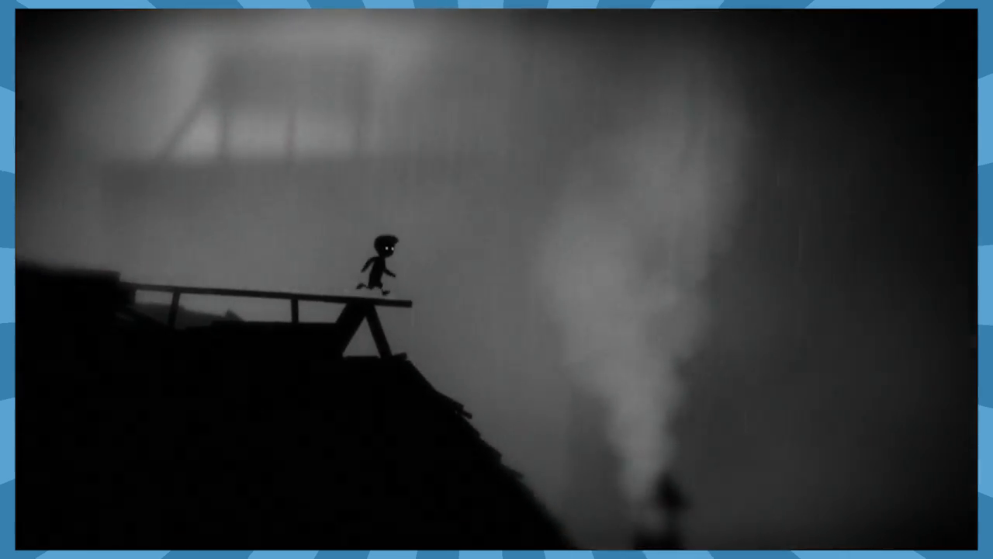